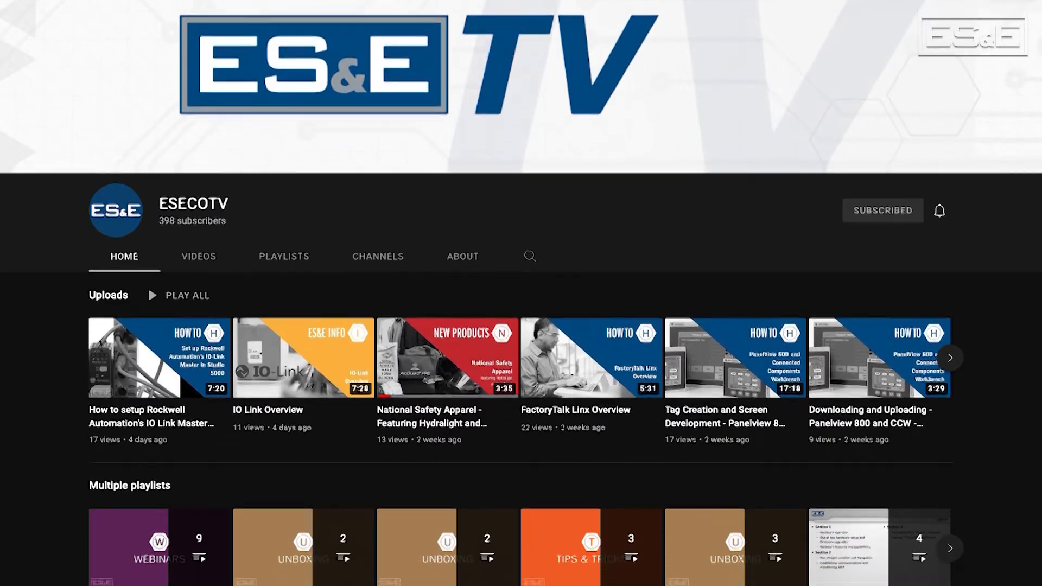
# Add the 1756-EN2TR RemoteIO module and its 1756-A17 backplane under Ethernet in I/O Configuration
pyautogui.scroll(-3)
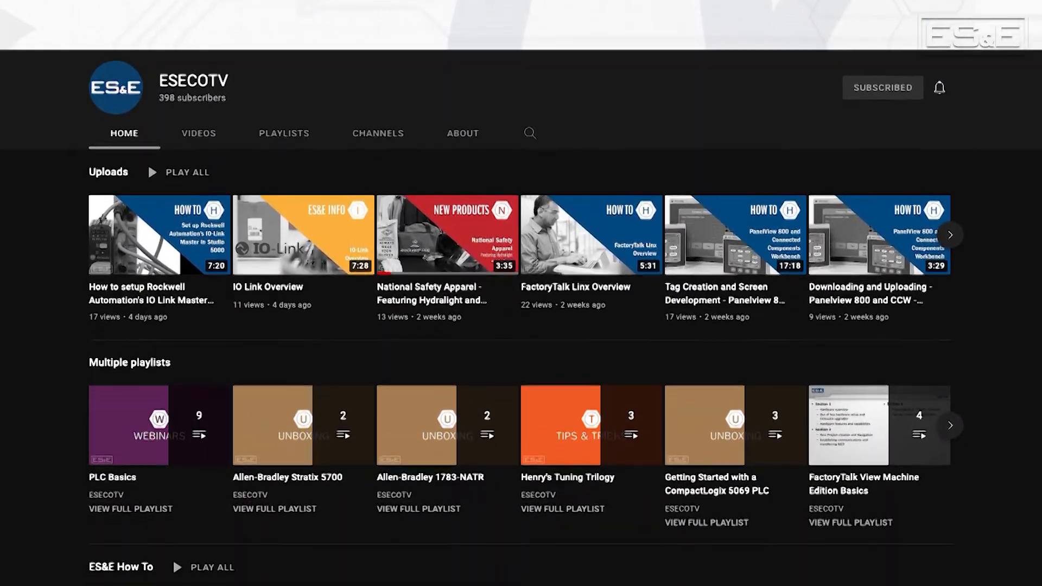
pyautogui.scroll(-3)
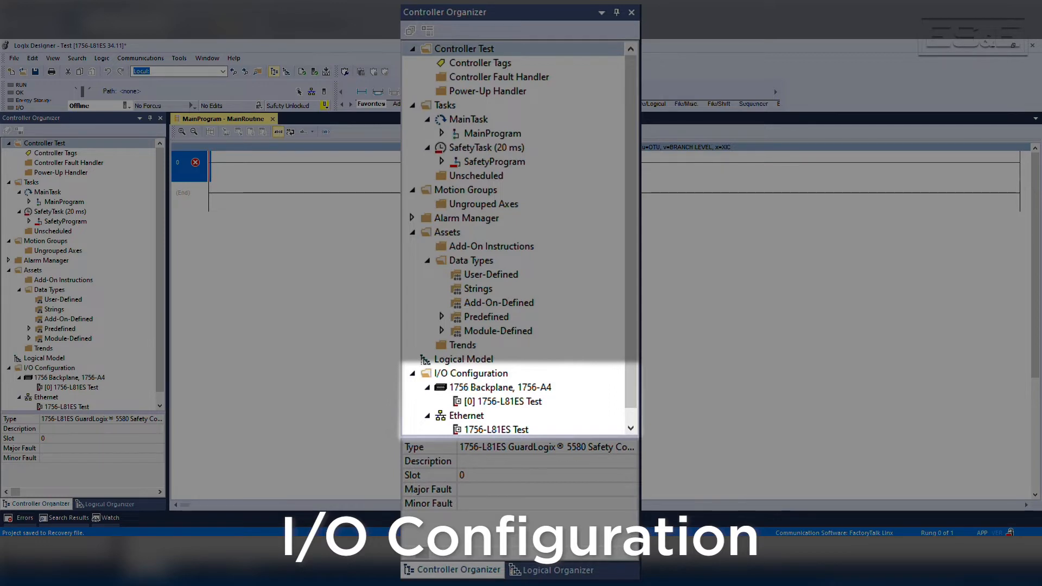
pyautogui.click(498, 387)
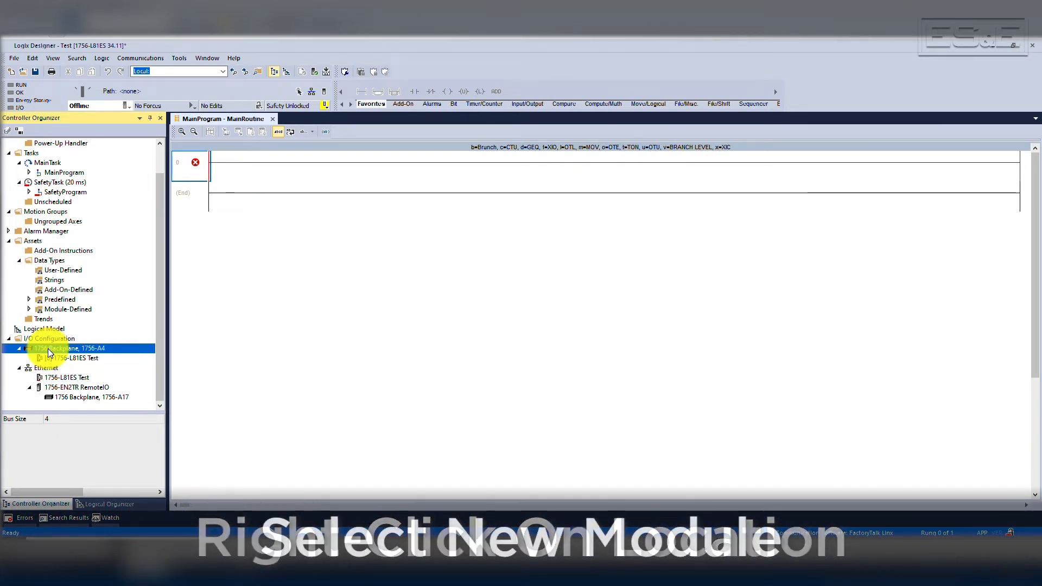
# Pick the 1756-IB16 16-point DC input module from the catalog for the local backplane
pyautogui.rightClick(63, 348)
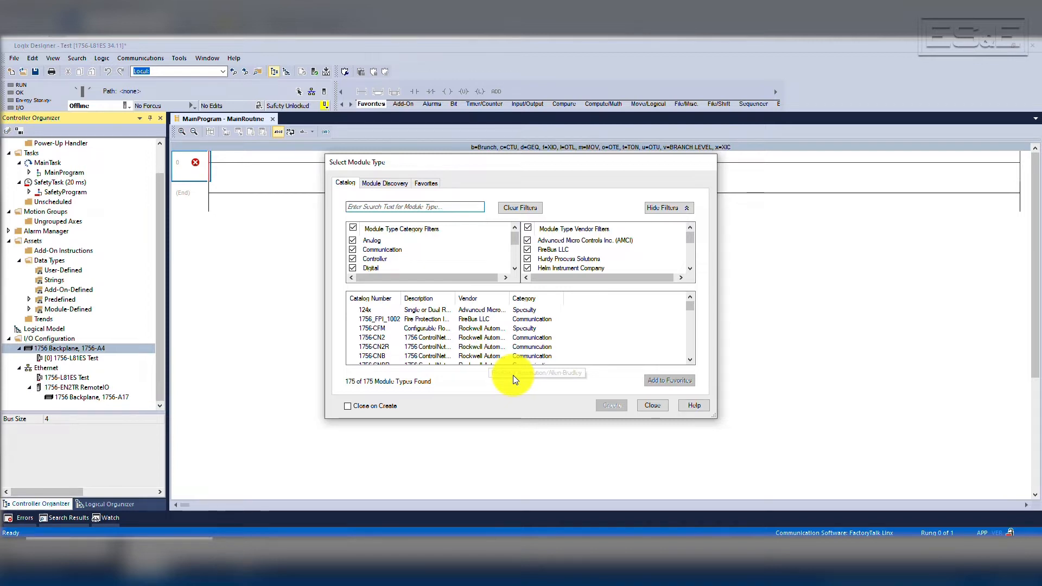
pyautogui.click(415, 206)
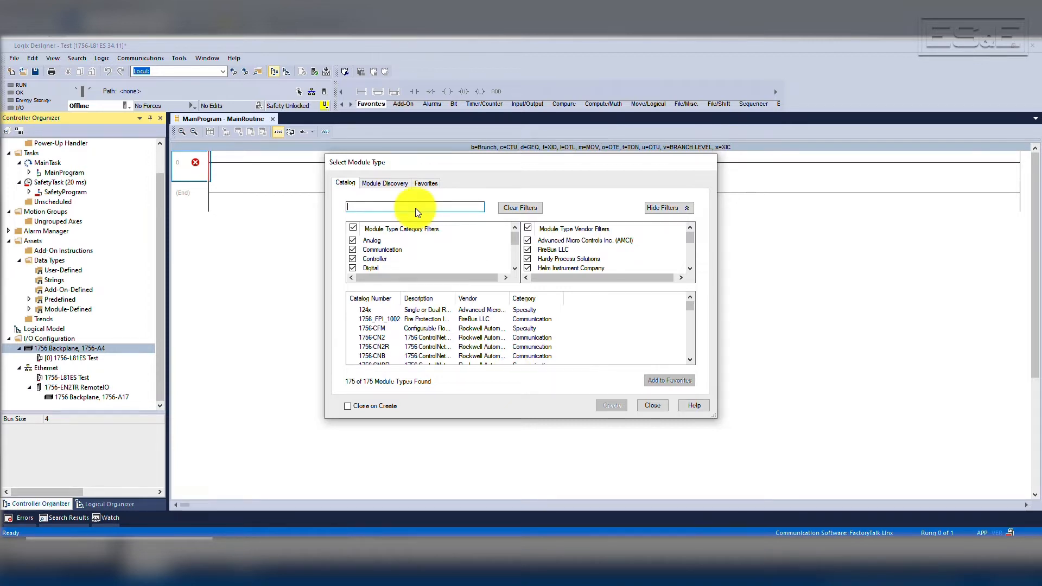
pyautogui.write('b')
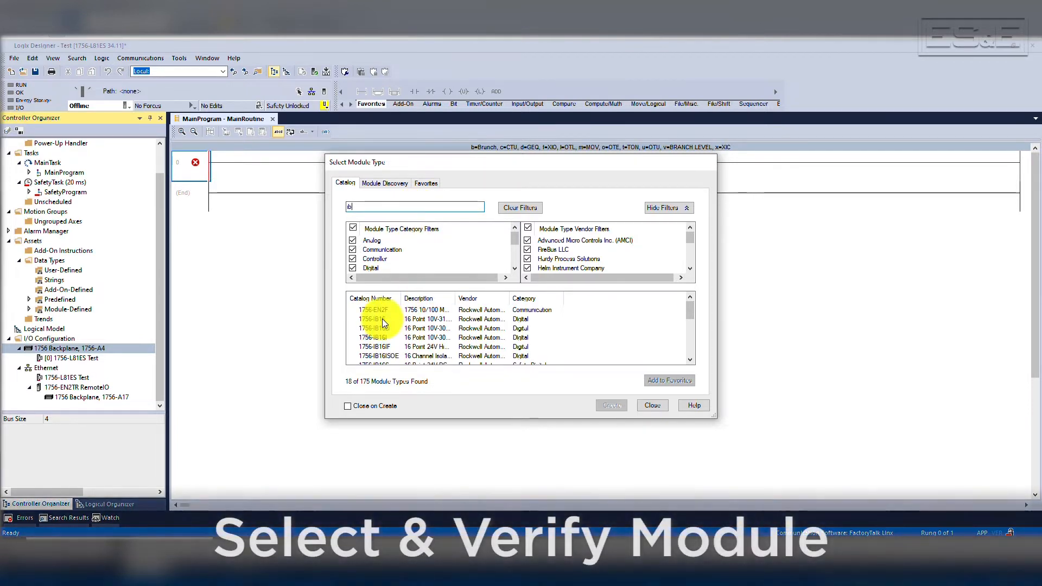
pyautogui.click(372, 319)
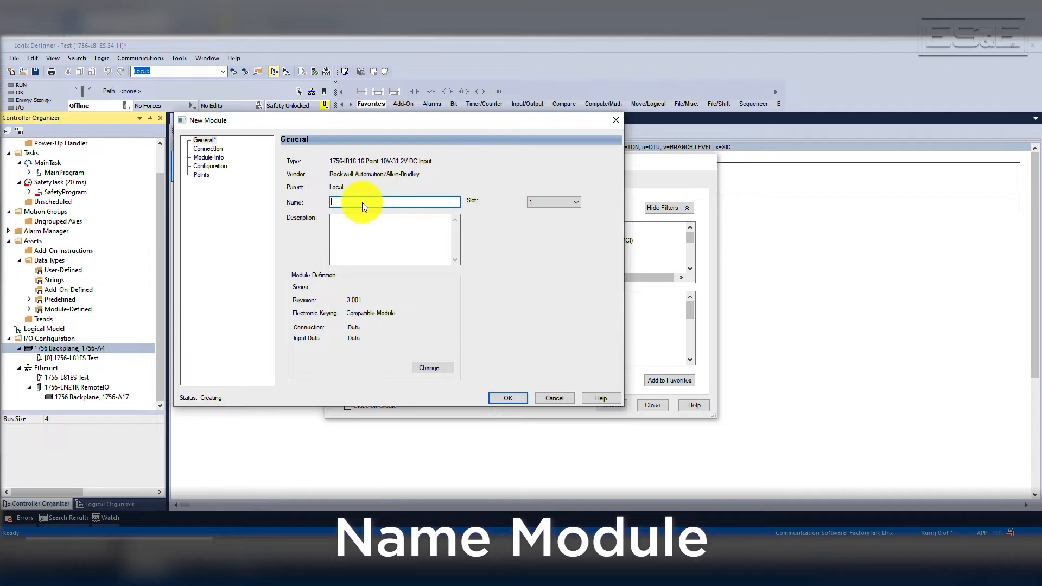
# Name the new 1756-IB16 module DigitalInput1 and assign it to slot 1
pyautogui.write('DIn')
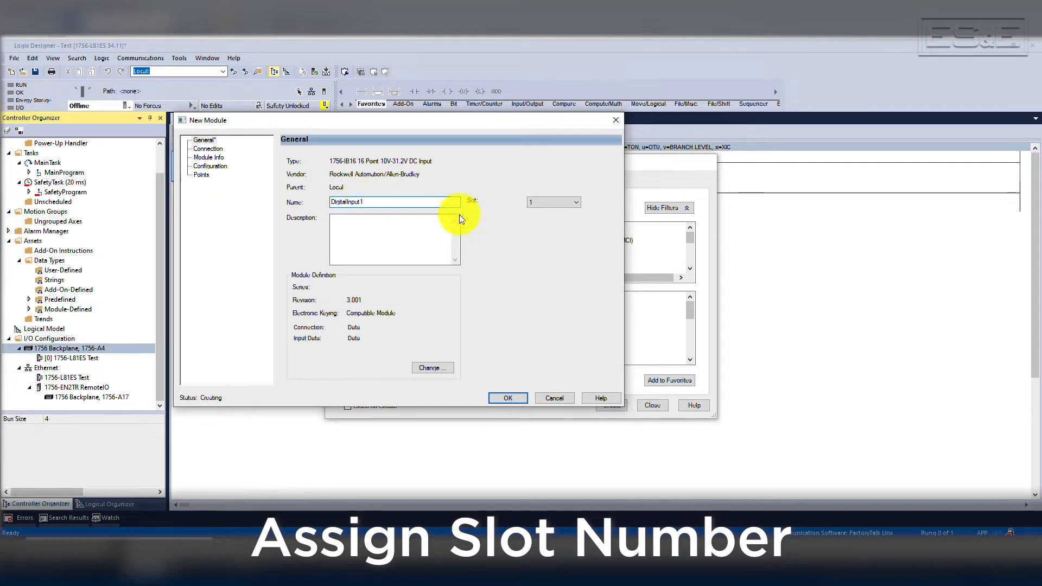
pyautogui.click(574, 202)
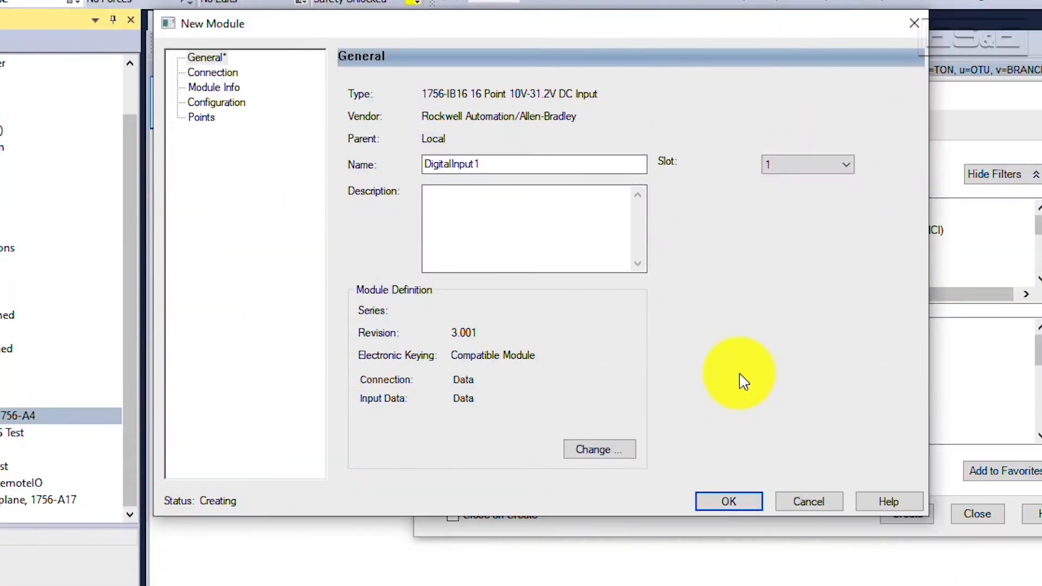
pyautogui.moveTo(734, 386)
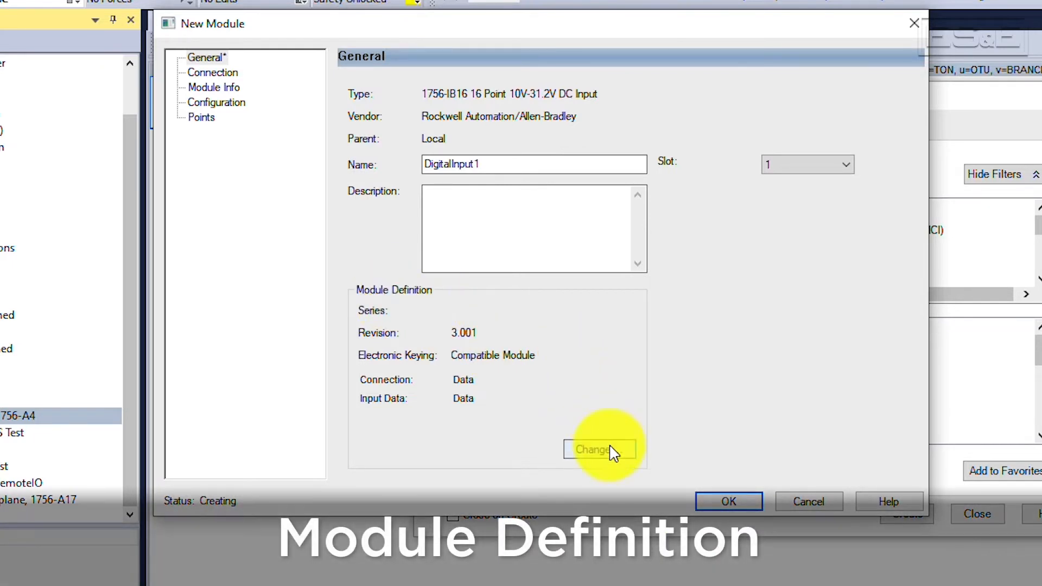
# Review DigitalInput1's module definition keying options and keep Compatible Module
pyautogui.click(598, 449)
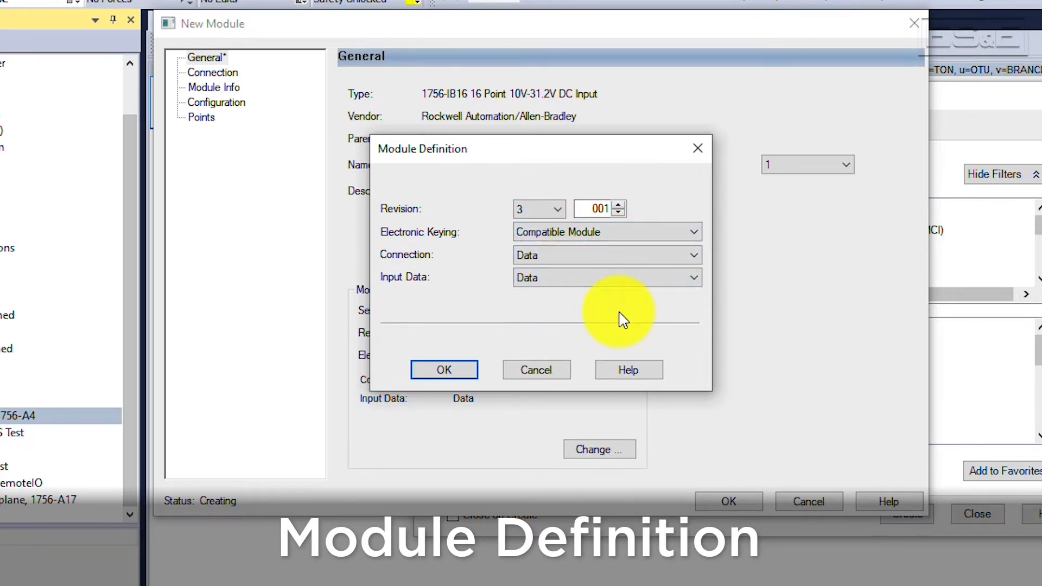
pyautogui.click(692, 232)
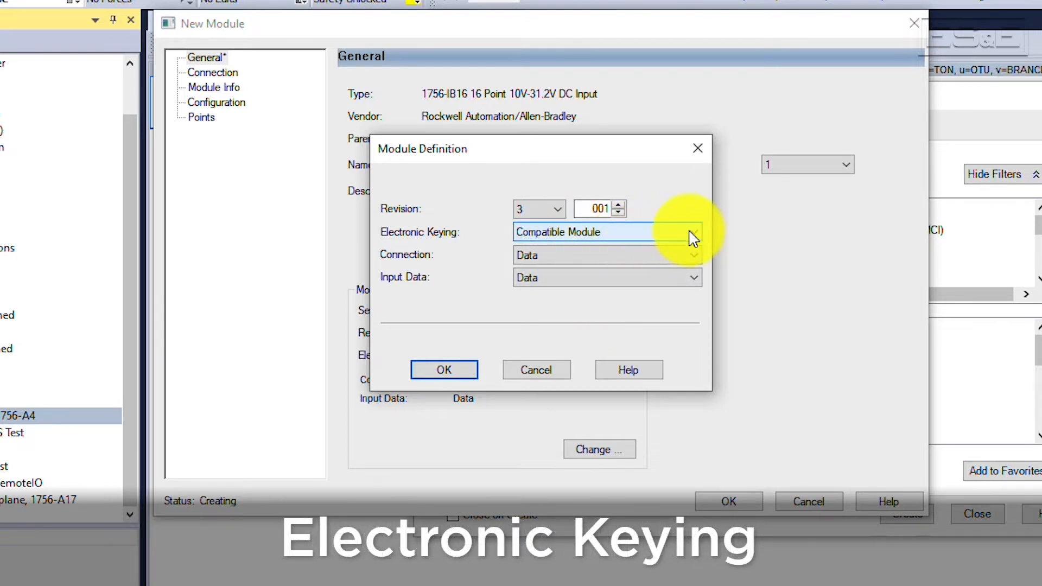
pyautogui.click(693, 232)
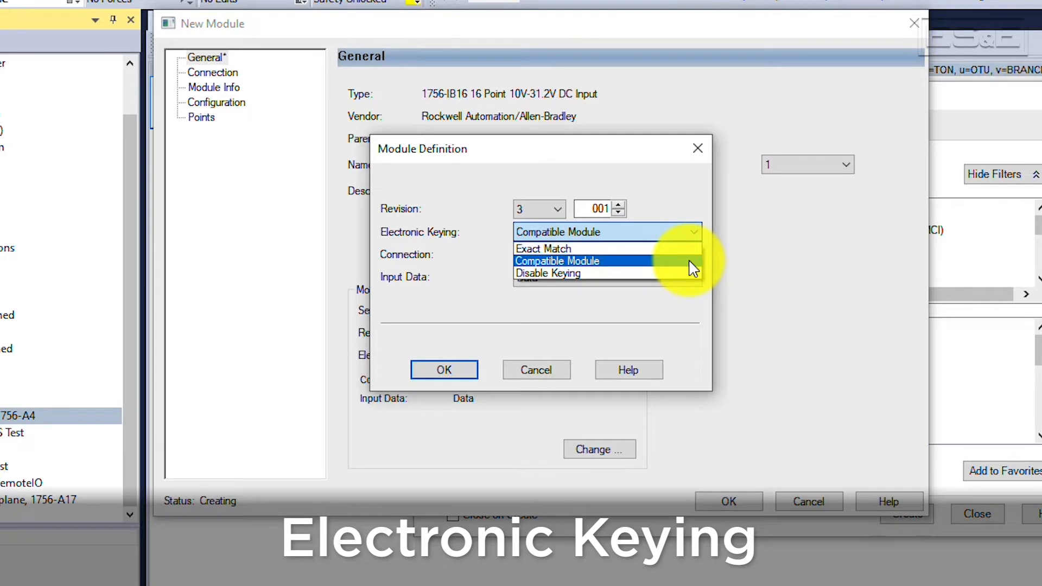
pyautogui.moveTo(698, 272)
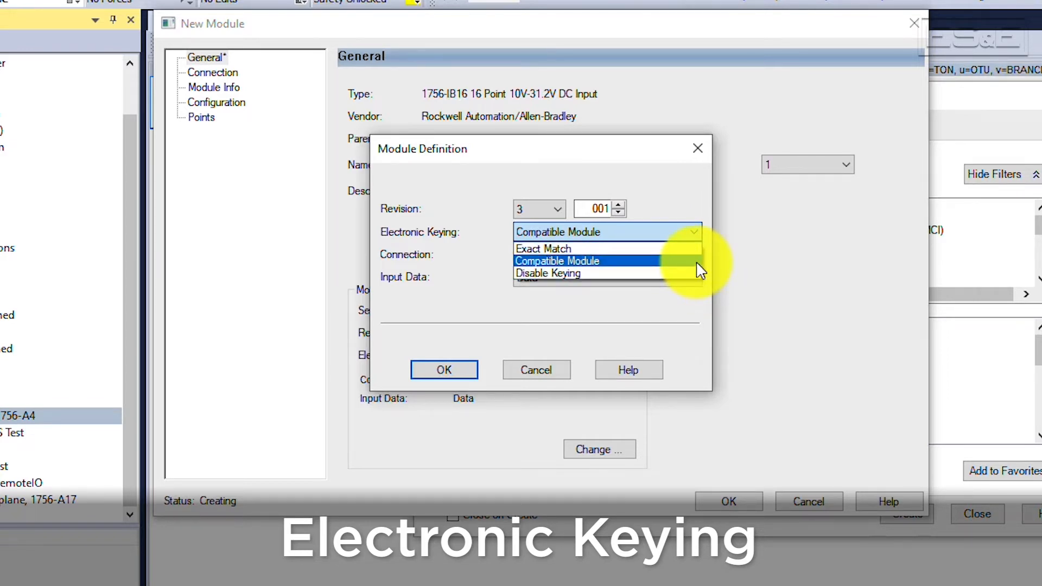
pyautogui.click(556, 260)
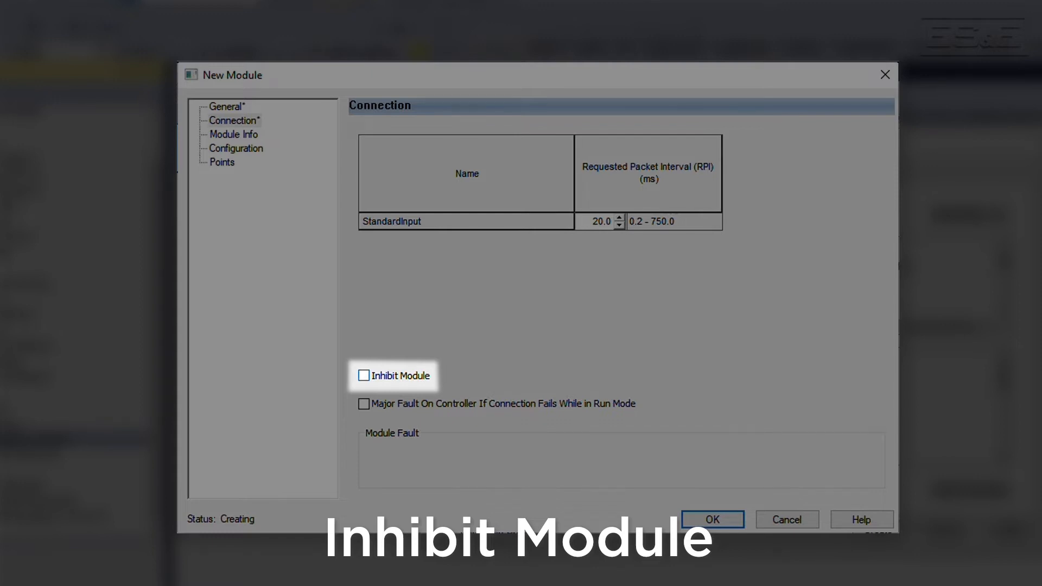
# Check the 20.0 ms StandardInput RPI with Inhibit Module left unchecked
pyautogui.rightClick(458, 361)
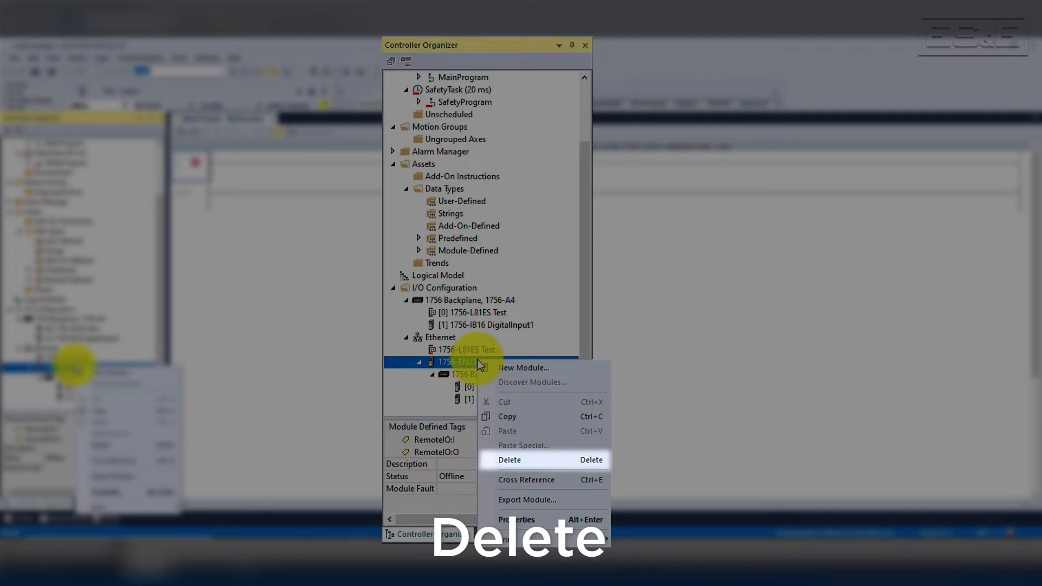
# Choose Delete on the 1756-EN2TR RemoteIO adapter to bring up the confirmation
pyautogui.click(510, 459)
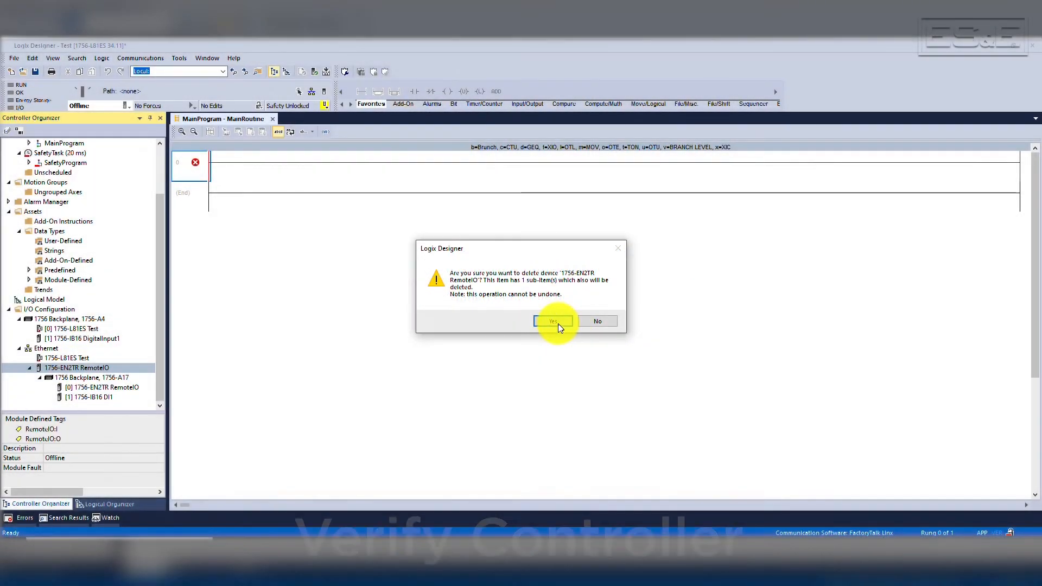
# Confirm removing the RemoteIO adapter, then verify the controller, revealing the empty Rung 0 error
pyautogui.click(553, 321)
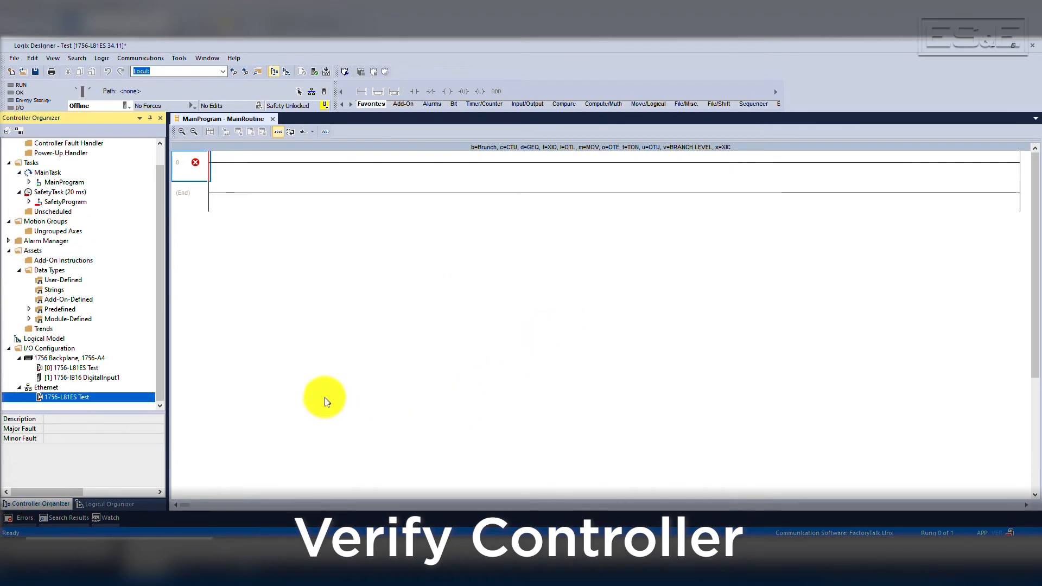
pyautogui.moveTo(325, 71)
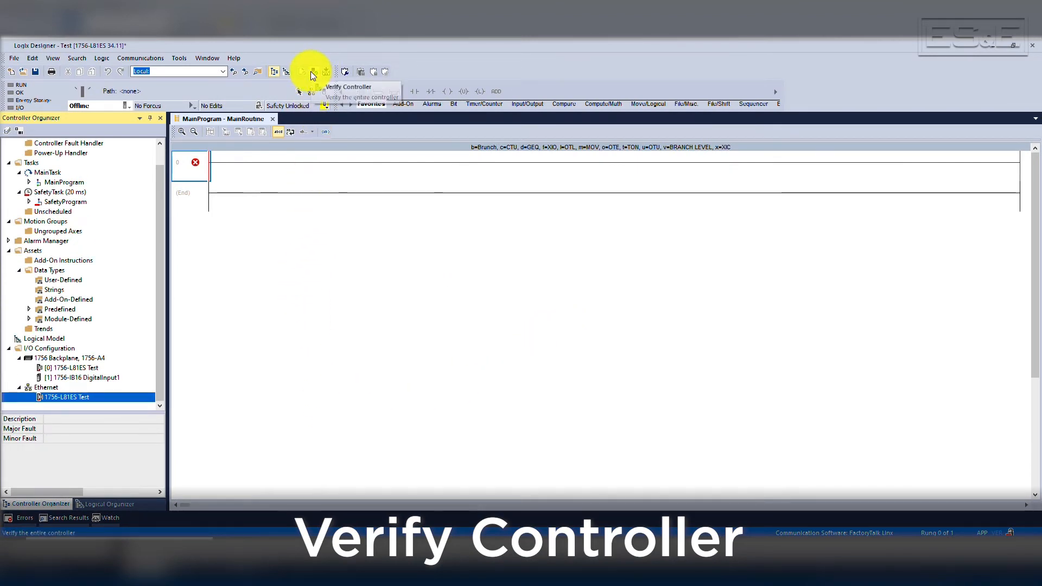
pyautogui.click(325, 71)
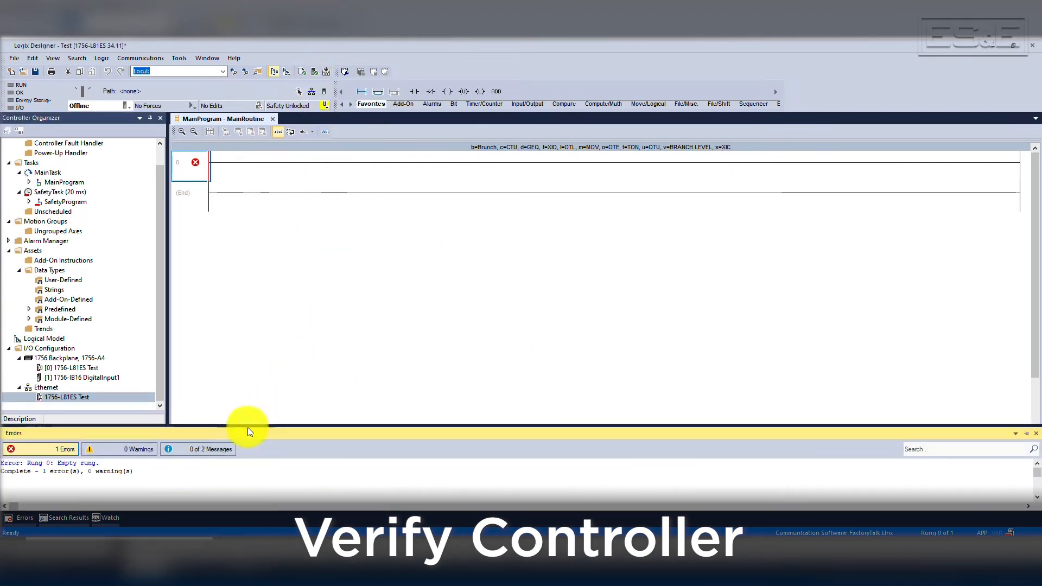
pyautogui.moveTo(190, 477)
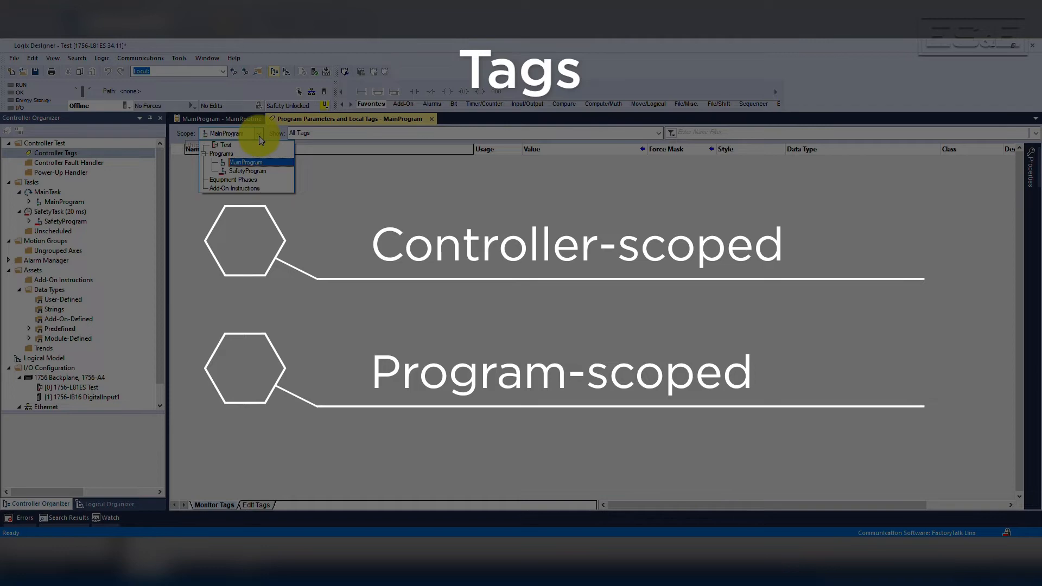
# Open the Scope dropdown in MainProgram's parameters and local tags view
pyautogui.click(225, 145)
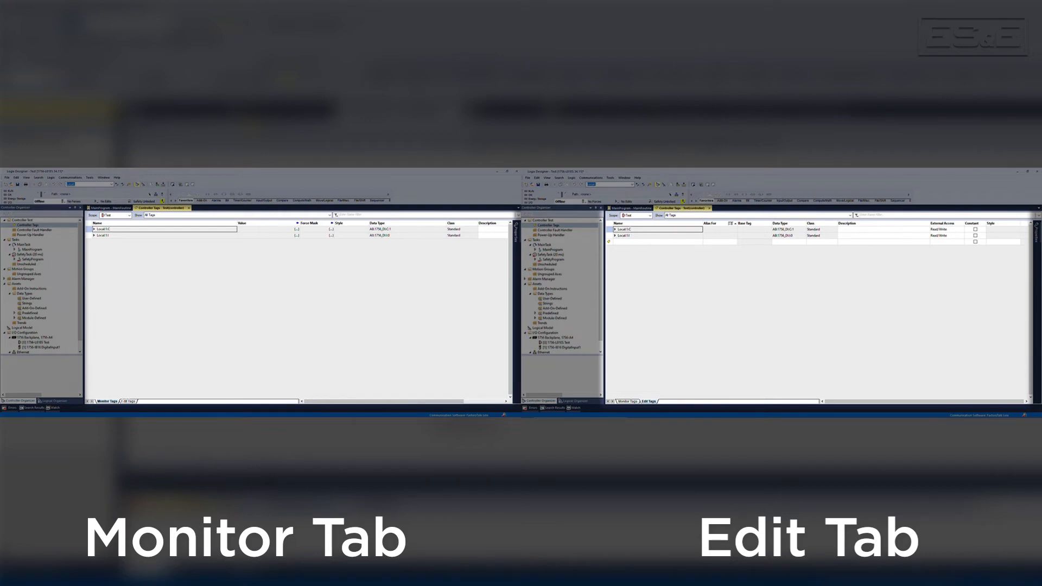
# Compare Local:1:C and Local:1:I in Test's Monitor Tags and Edit Tags views
pyautogui.click(258, 133)
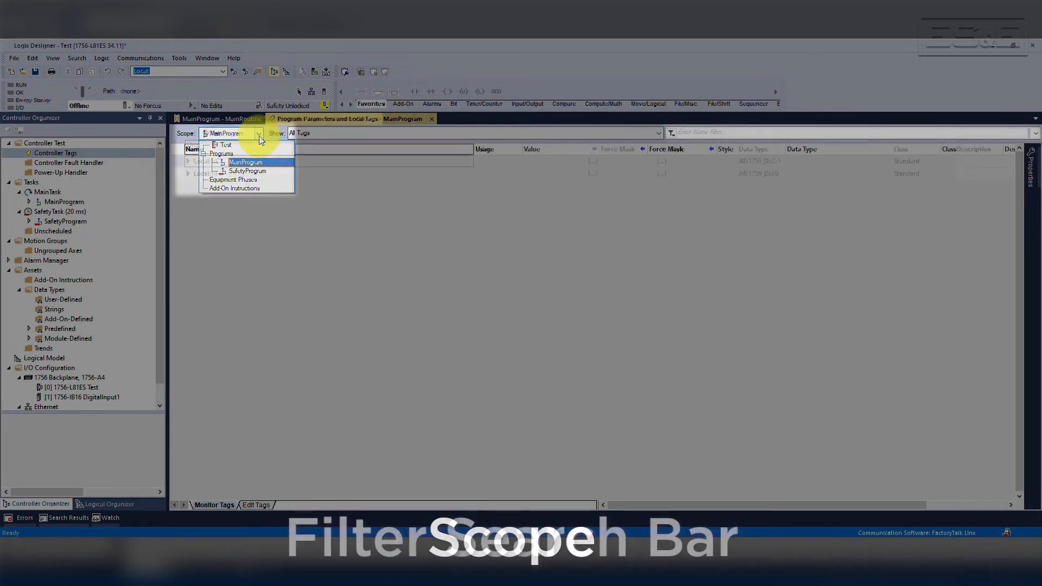
# Switch the tags view scope to MainProgram
pyautogui.click(225, 145)
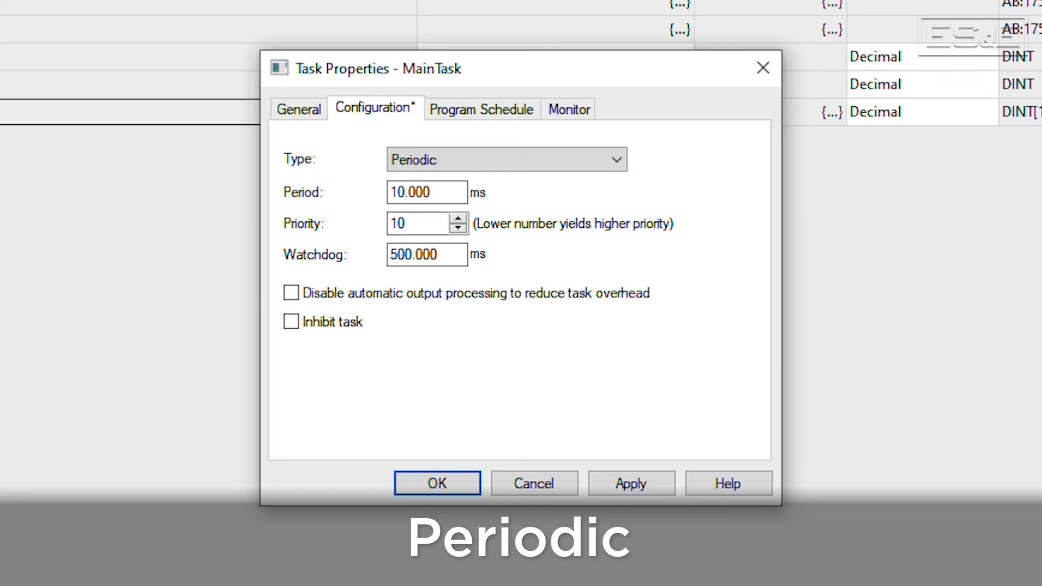
# Open MainProgram's properties, scheduled in MainTask with Standard class
pyautogui.click(436, 483)
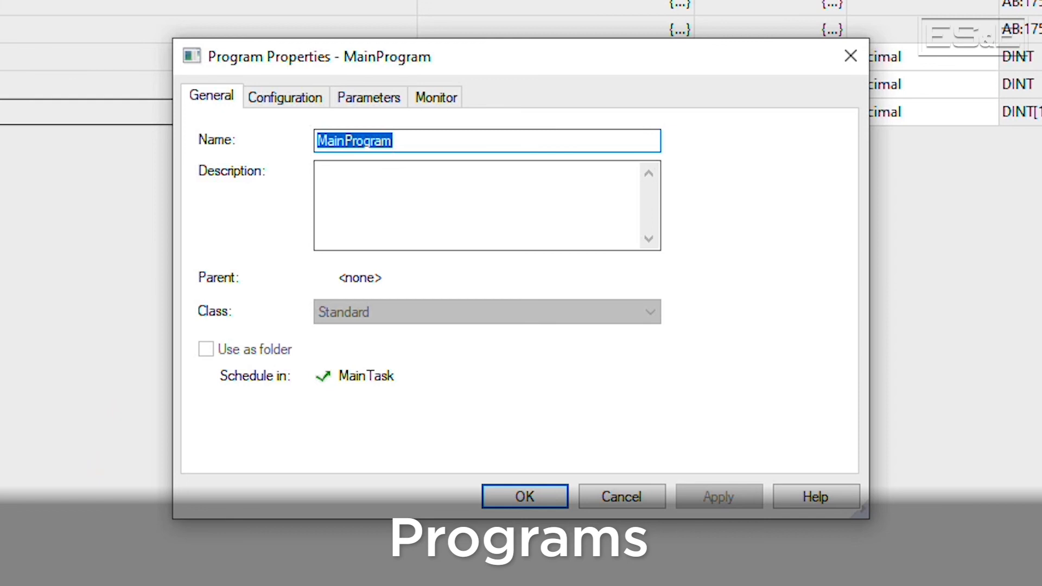
# View MainProgram's Configuration tab: main routine MainRoutine, no fault routine, not inhibited
pyautogui.click(284, 97)
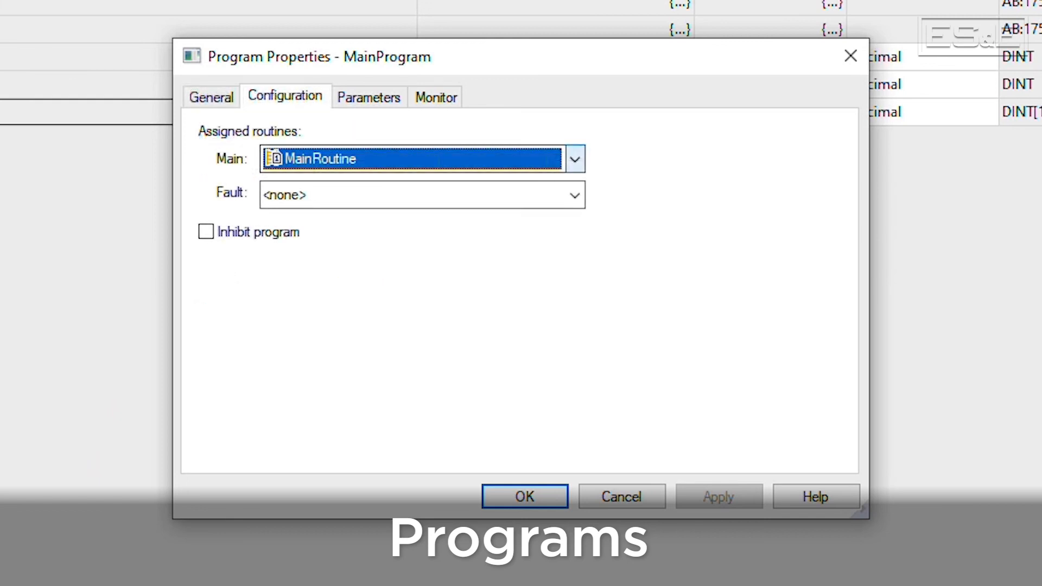